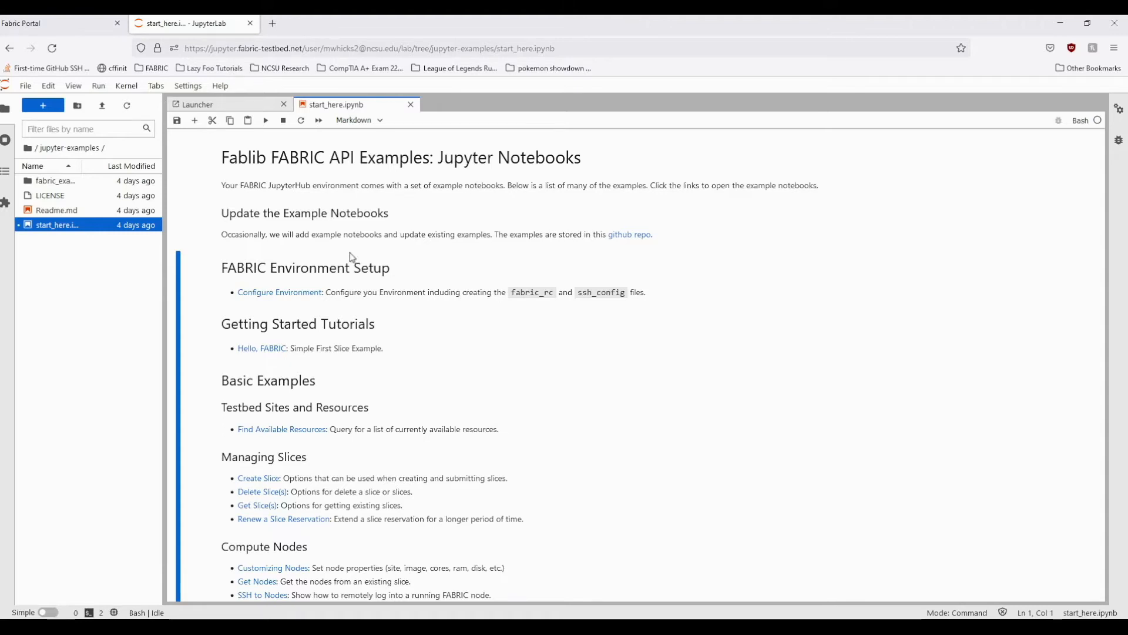
# Open the hello_fabric.ipynb notebook from the Getting Started Tutorials list
pyautogui.scroll(-3)
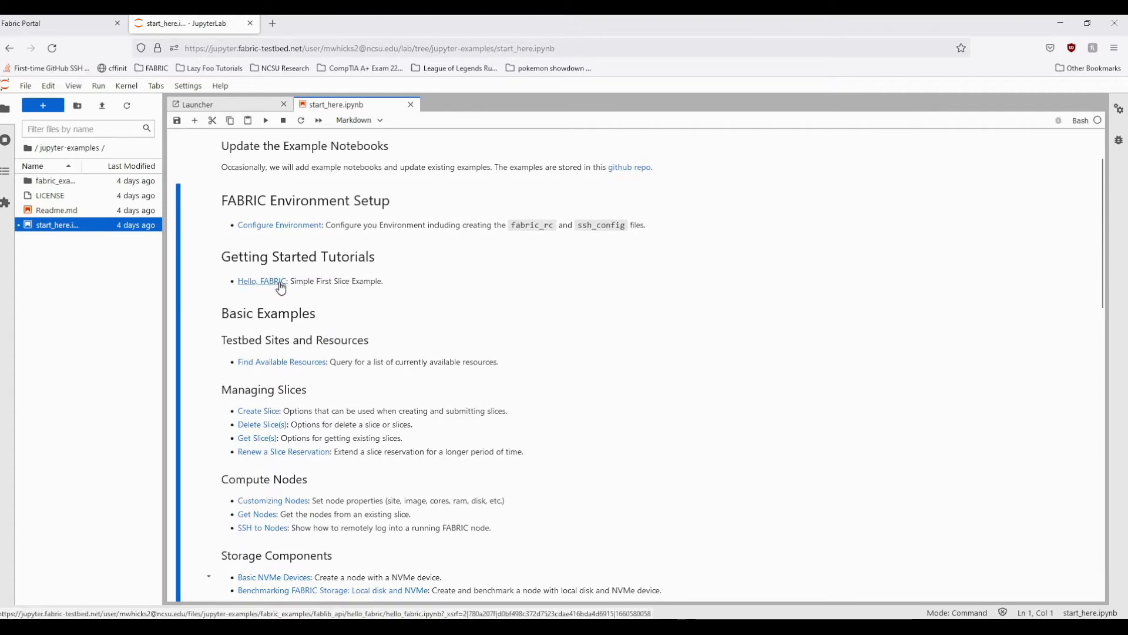
pyautogui.click(261, 281)
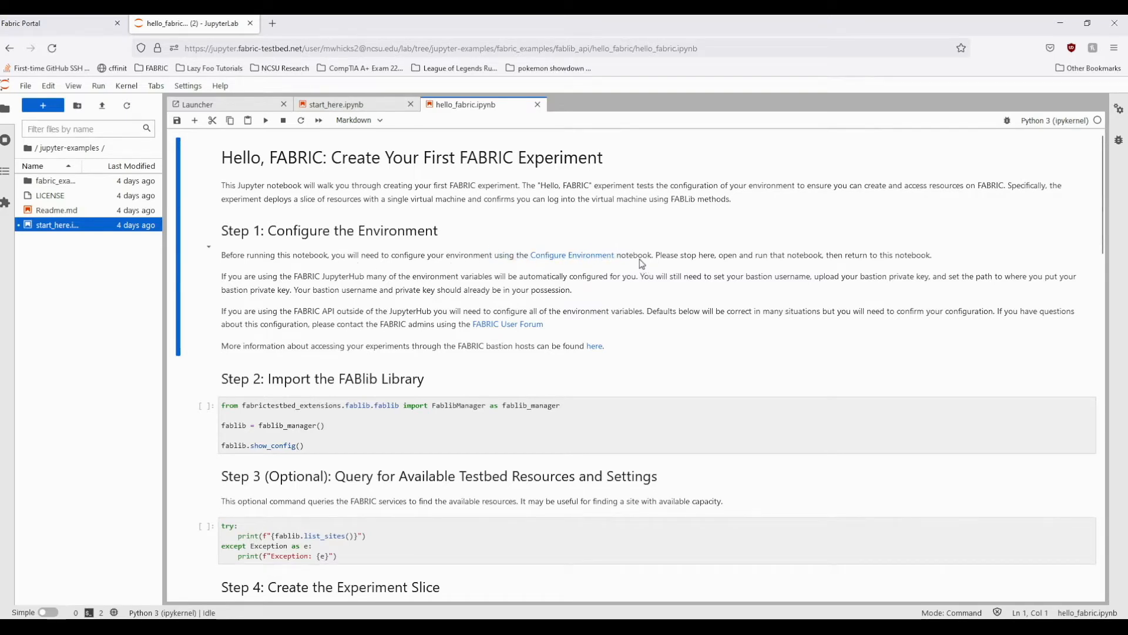
pyautogui.scroll(-3)
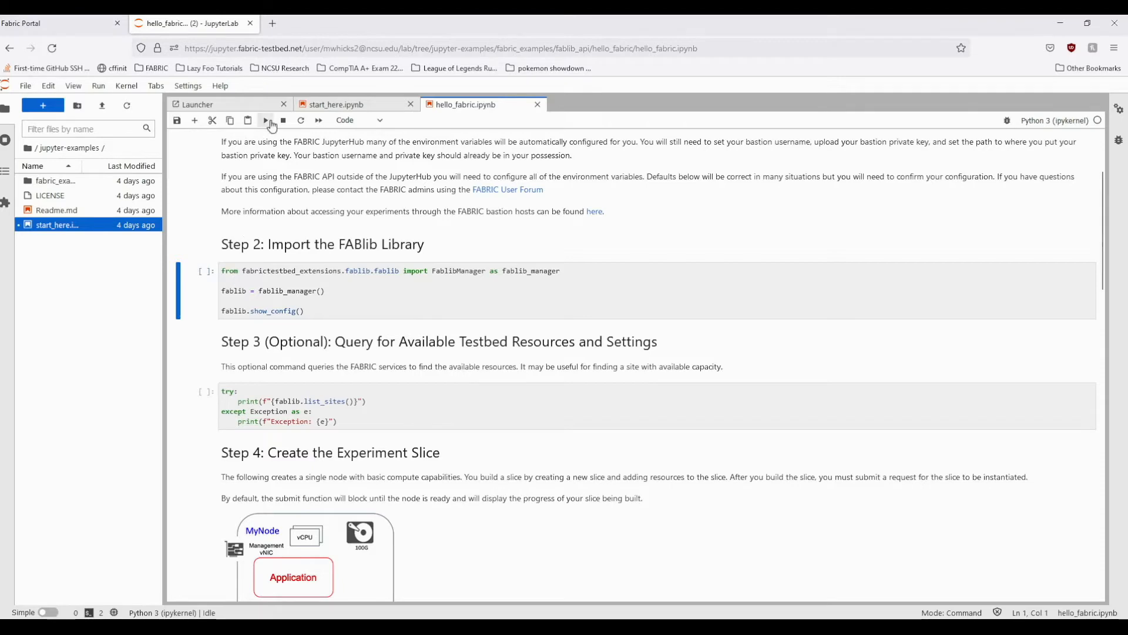
# Run the Step 2 cell to import FABlib and print the FABRIC configuration table
pyautogui.click(266, 120)
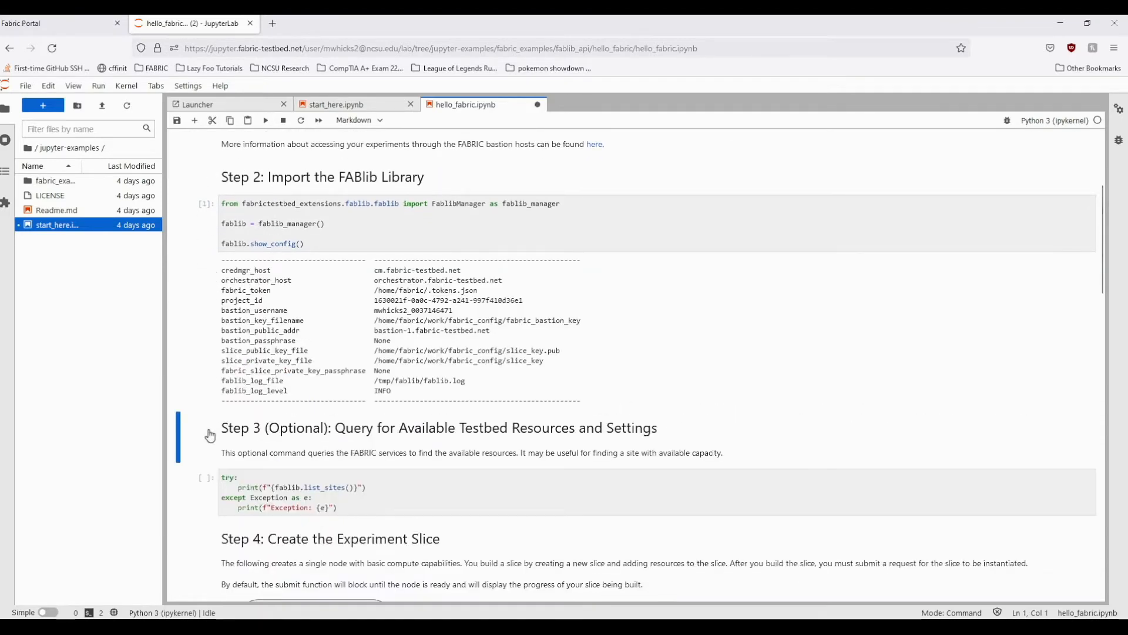
pyautogui.scroll(-3)
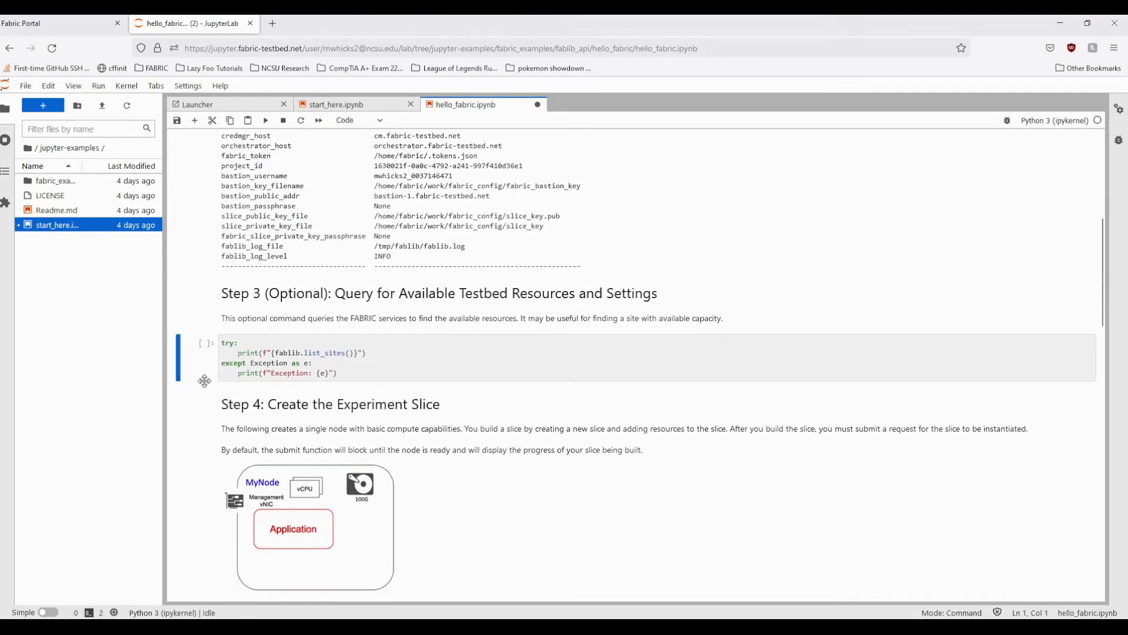
pyautogui.scroll(-3)
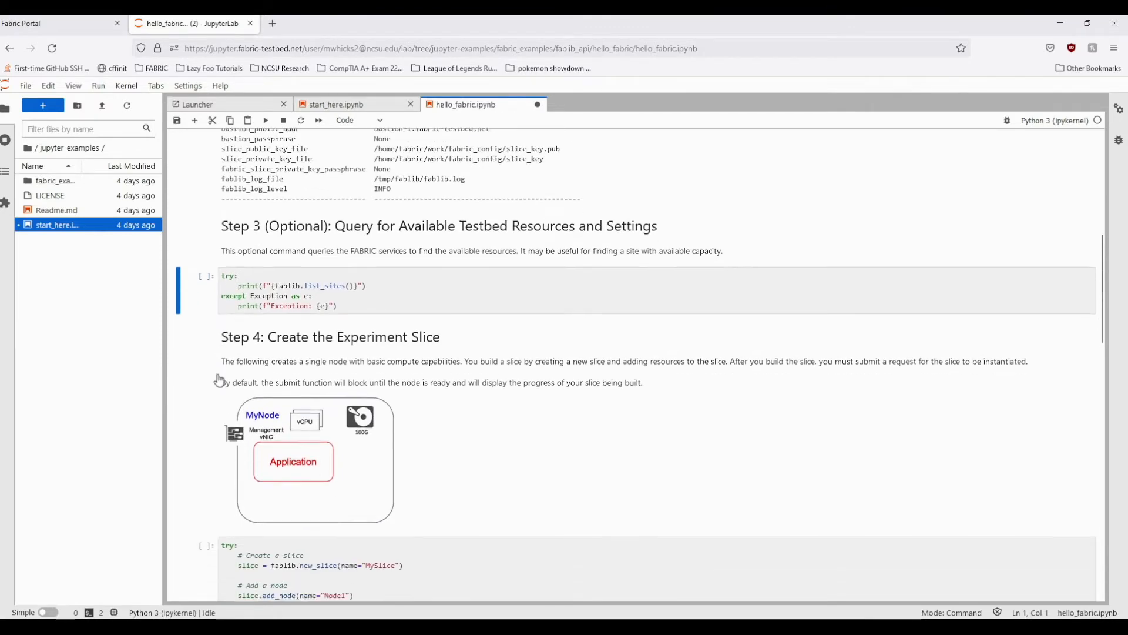
pyautogui.scroll(-3)
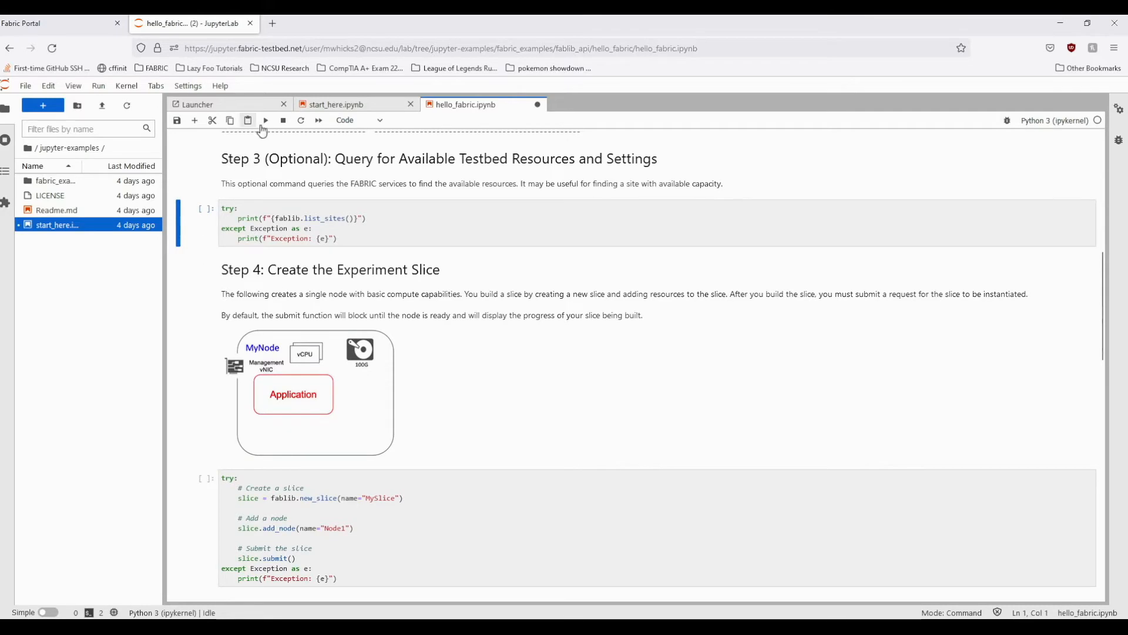
# Run Step 3 to list testbed sites and resources, then start the Step 4 slice creation
pyautogui.click(265, 119)
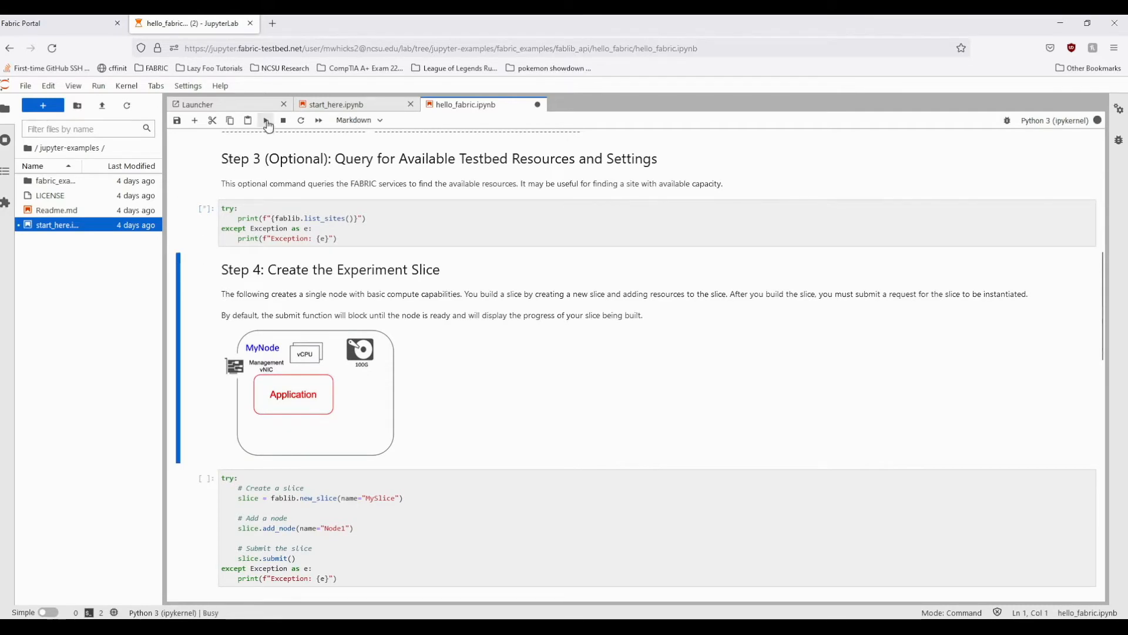
pyautogui.click(264, 120)
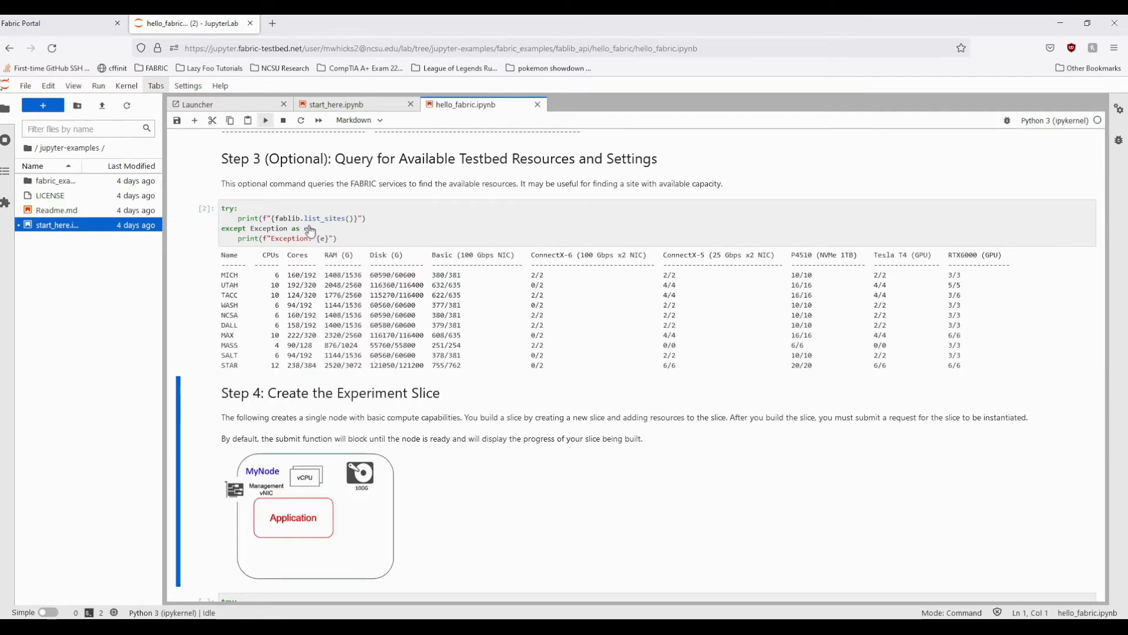
pyautogui.scroll(-3)
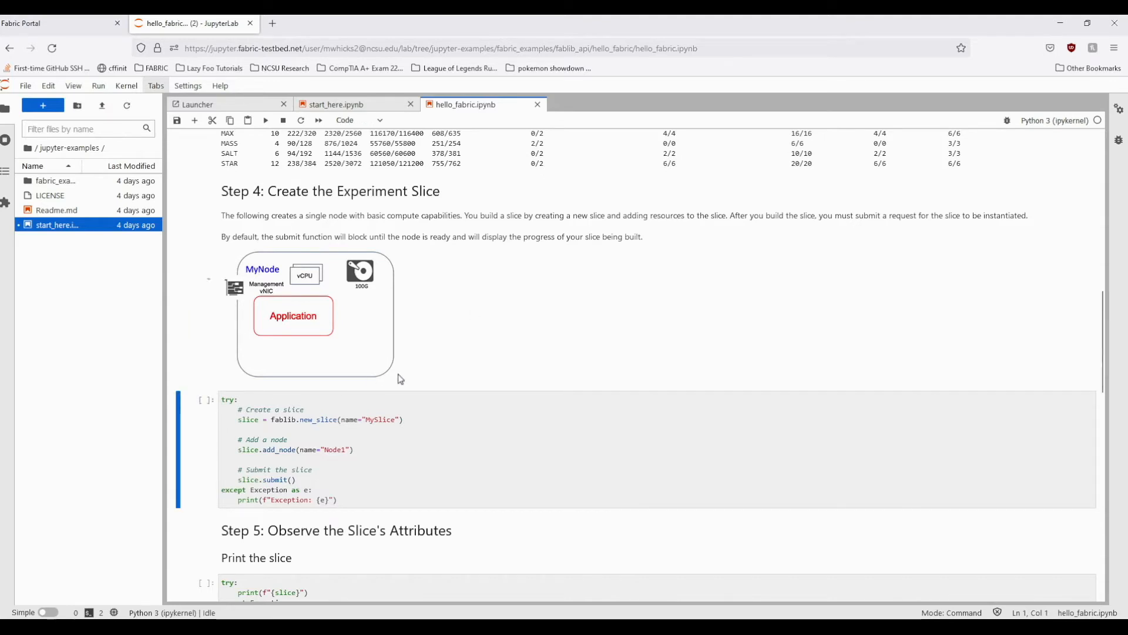
pyautogui.moveTo(368, 350)
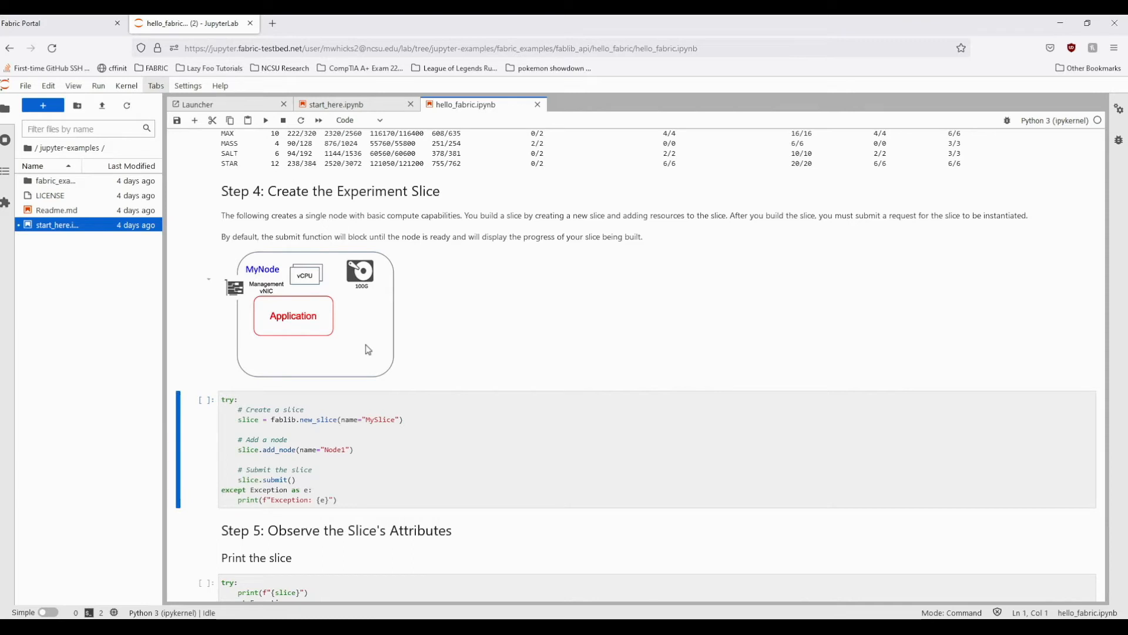
pyautogui.scroll(-3)
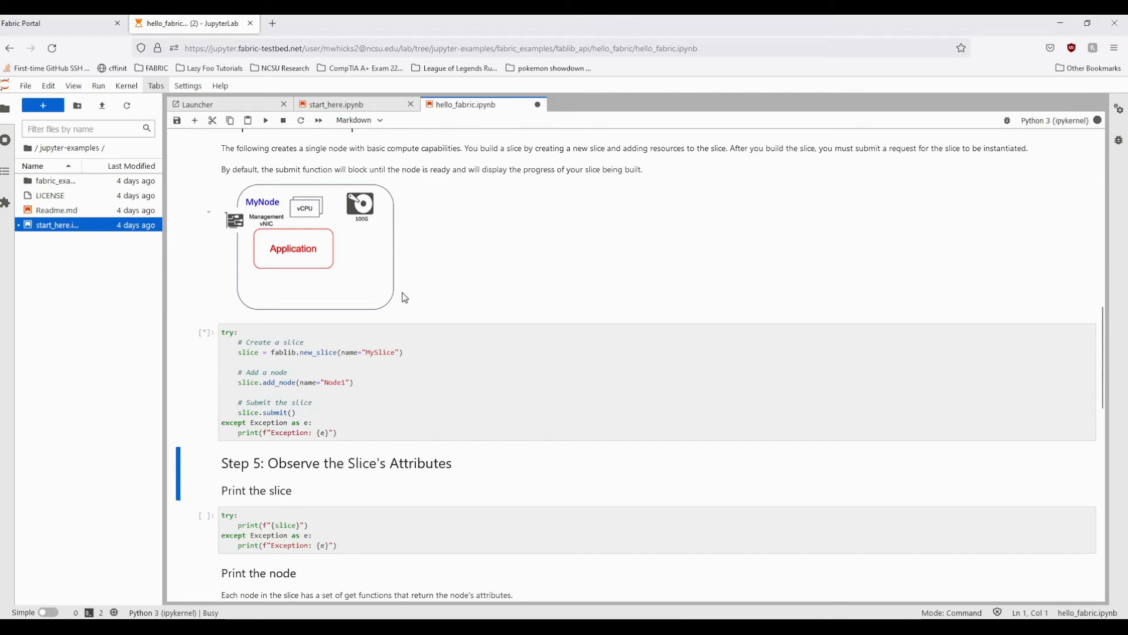
pyautogui.moveTo(407, 296)
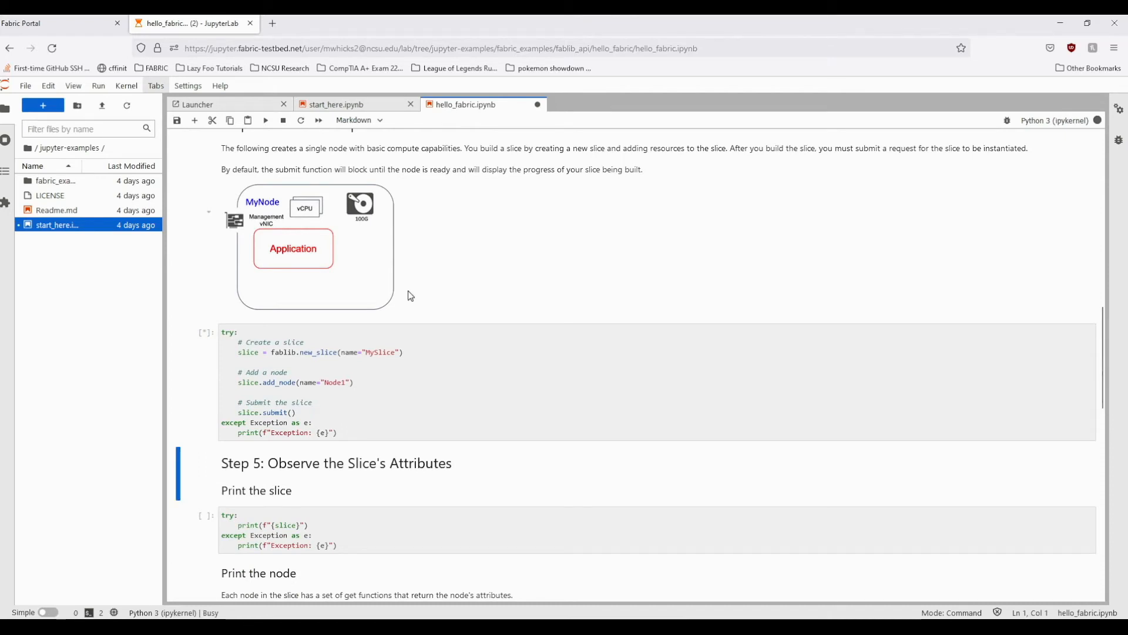
pyautogui.moveTo(816, 359)
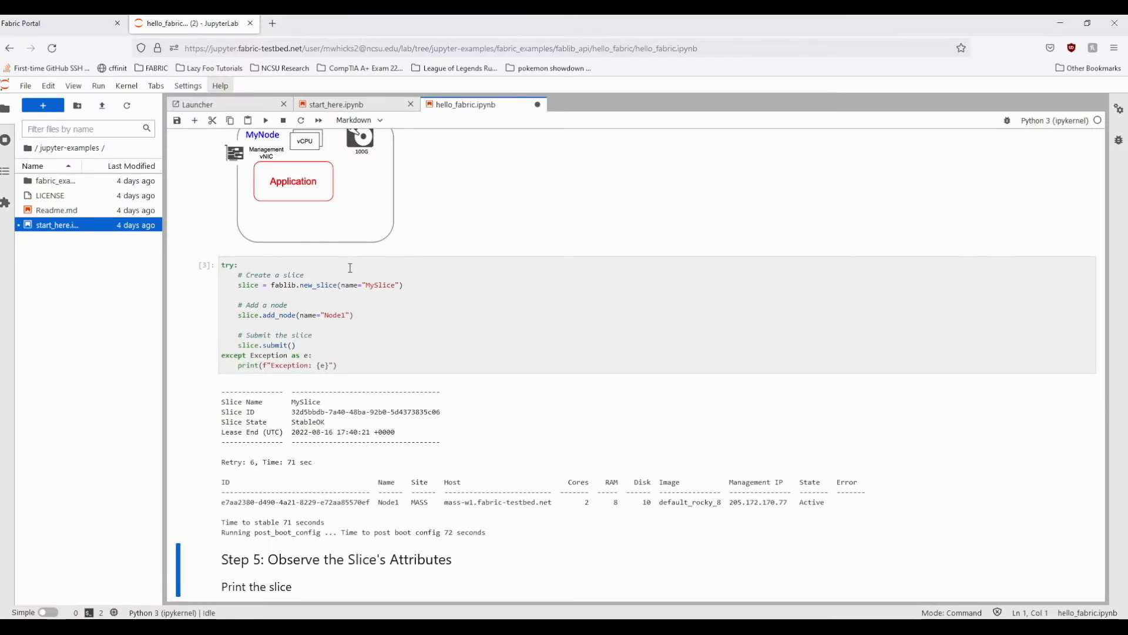
# Let slice MySlice reach StableOK with Node1 at MASS and move on to Step 5
pyautogui.scroll(-3)
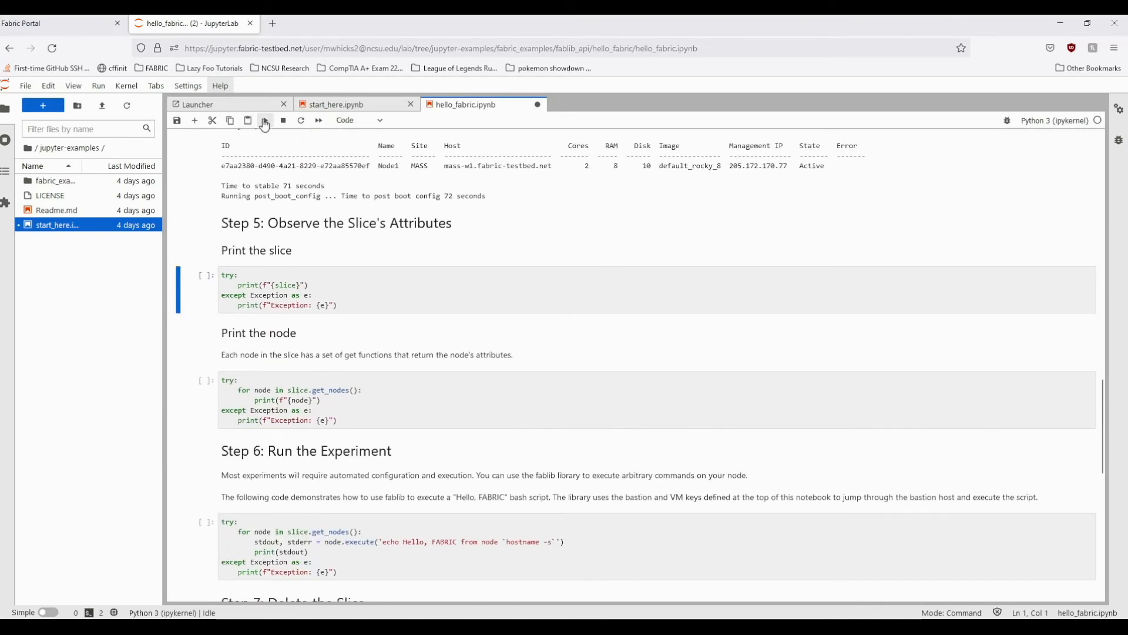
# Print MySlice's name, ID, StableOK state and lease end, and save the notebook
pyautogui.click(264, 120)
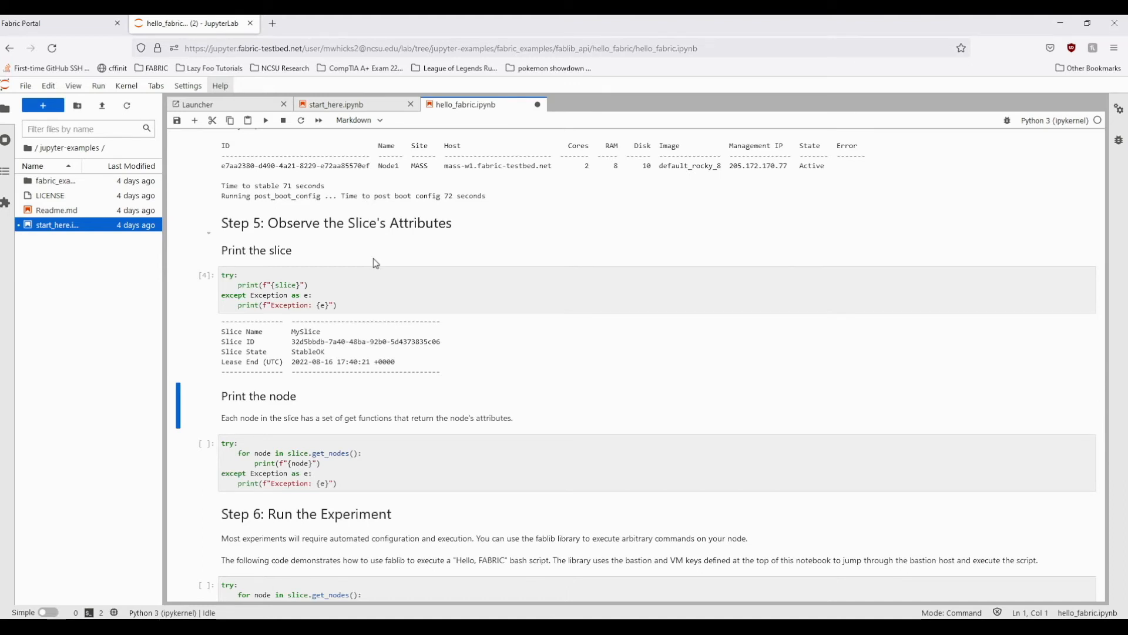
pyautogui.press('ctrl+s')
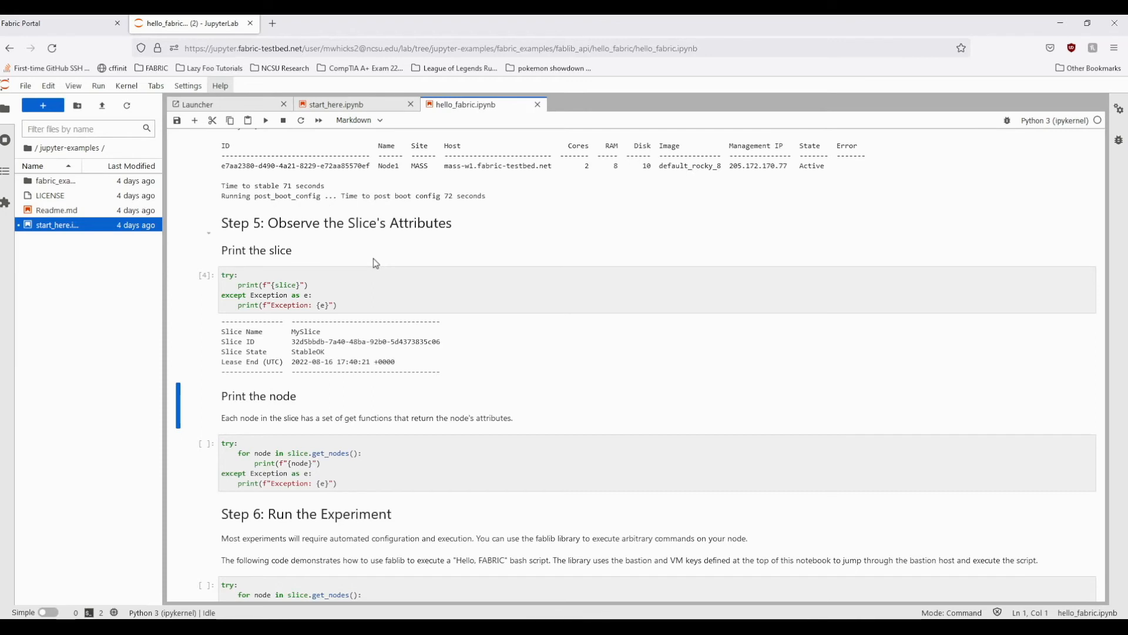
pyautogui.moveTo(381, 296)
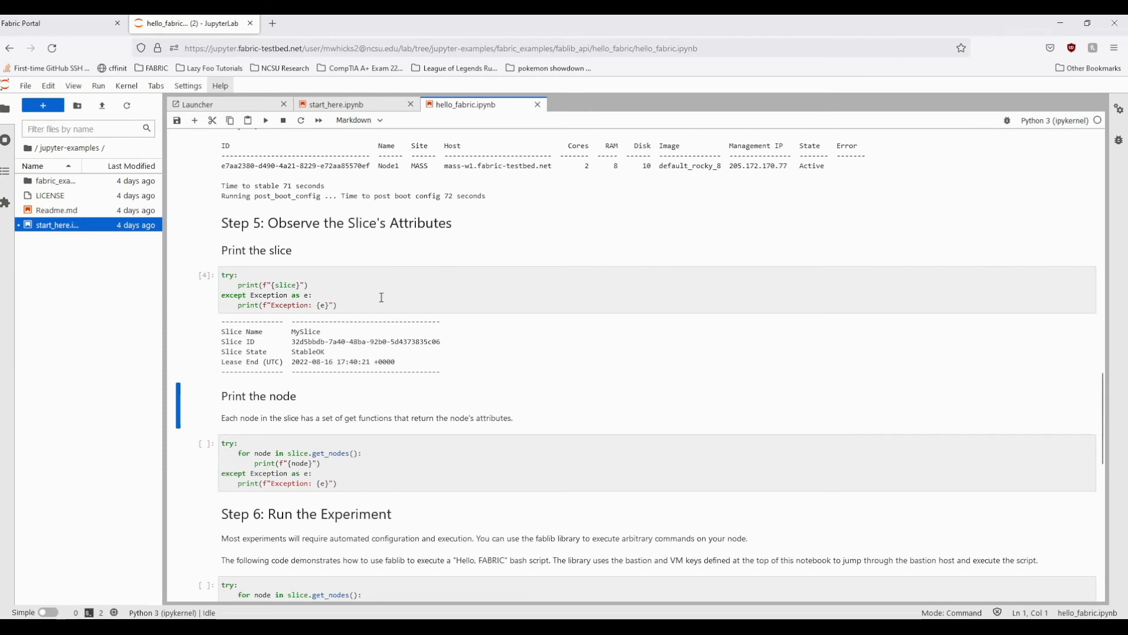
pyautogui.moveTo(374, 297)
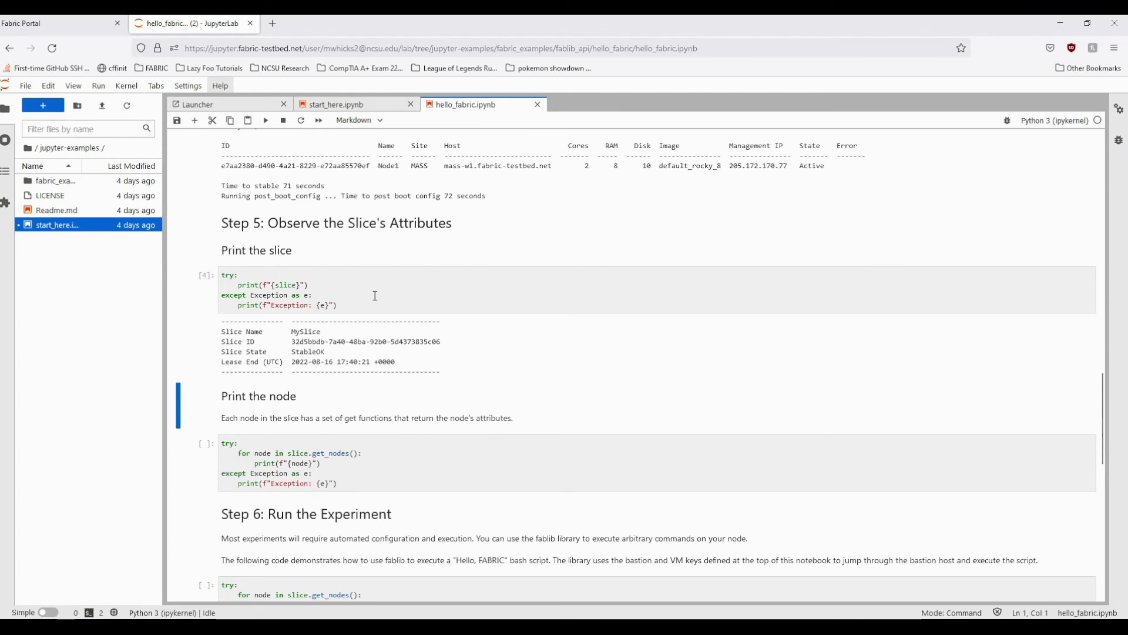
pyautogui.scroll(-3)
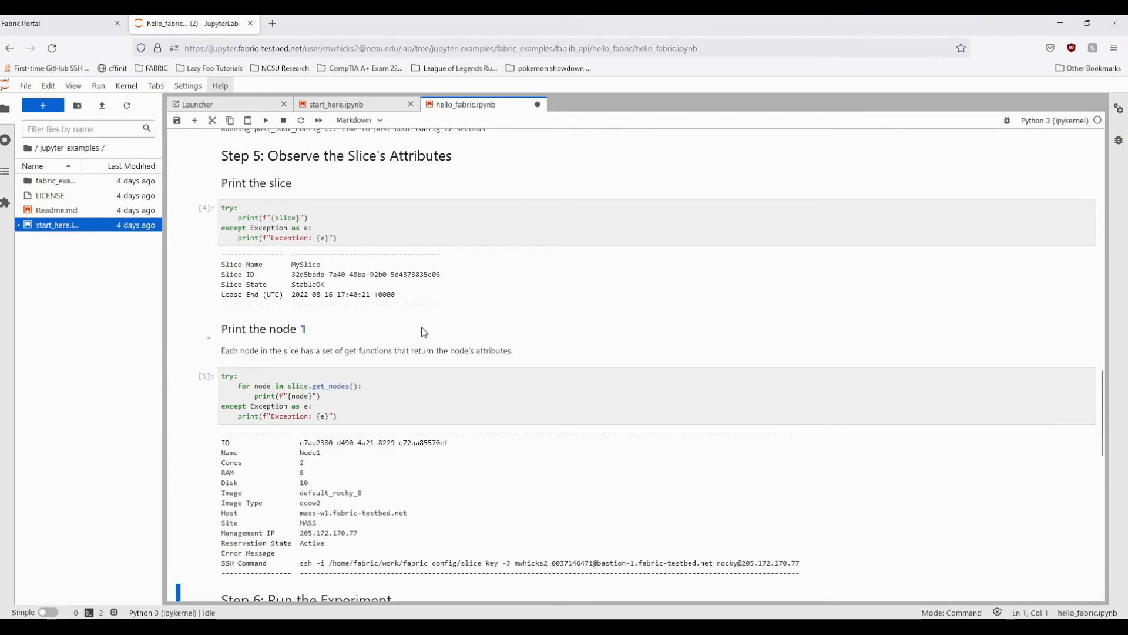
# Review Node1's printed cores, RAM, disk, image, site, management IP and SSH command
pyautogui.scroll(-3)
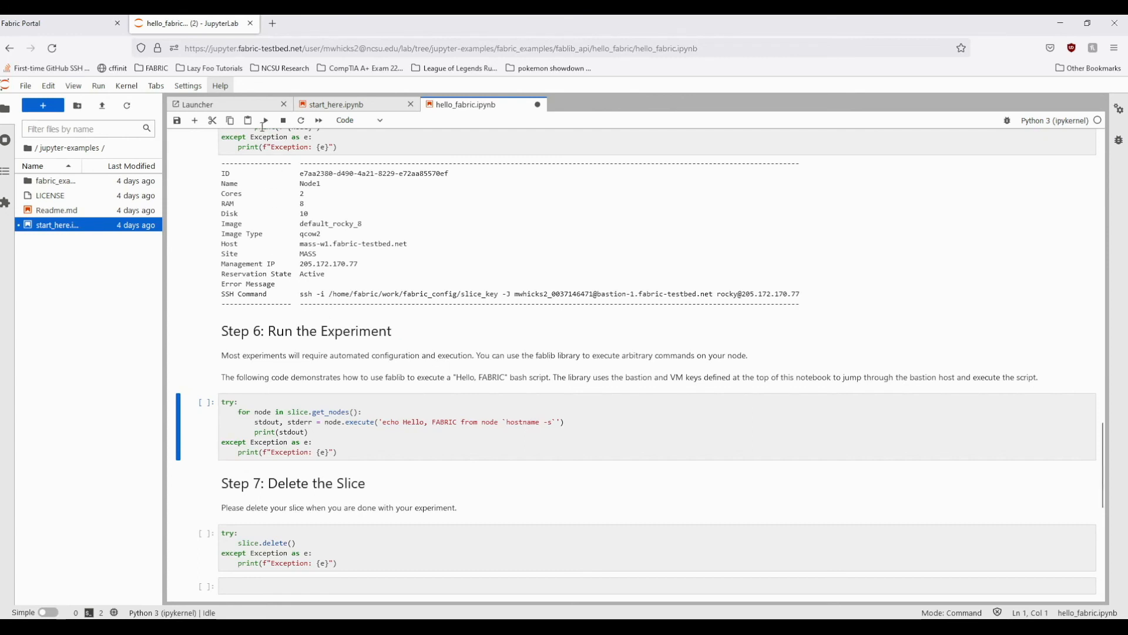
# Run the Step 6 cell so Node1 echoes Hello, FABRIC with its hostname
pyautogui.click(265, 120)
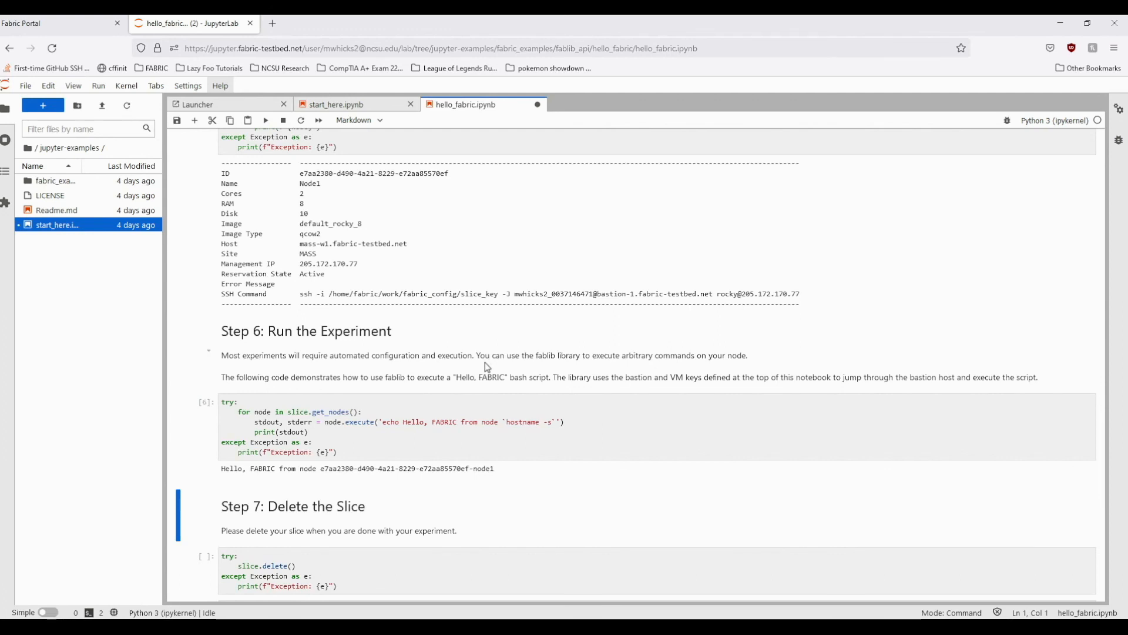
pyautogui.scroll(-3)
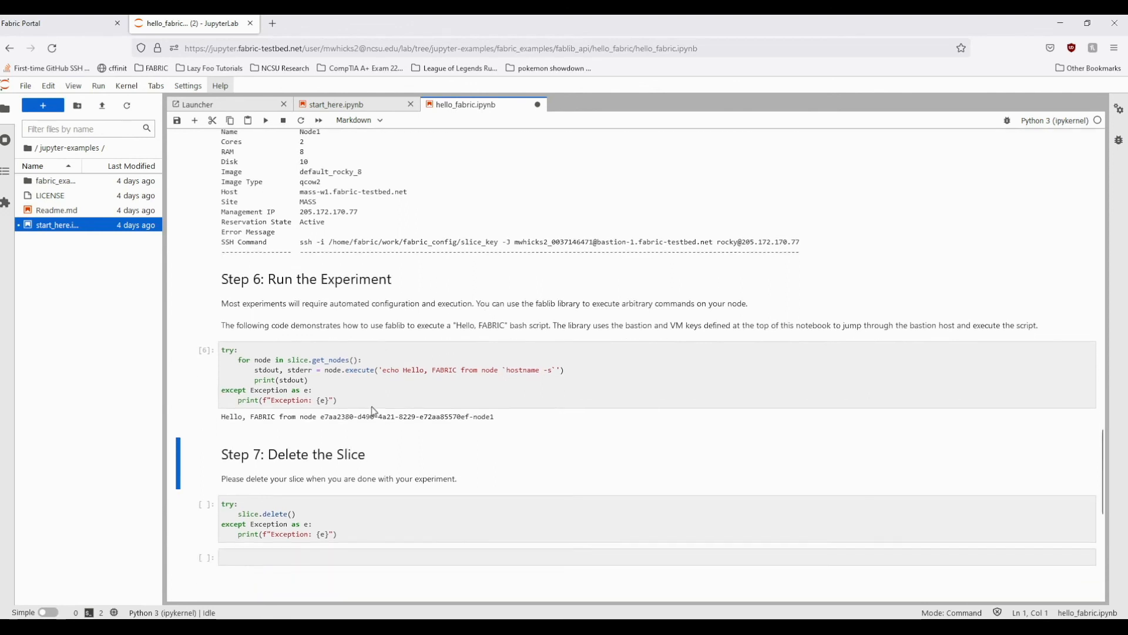